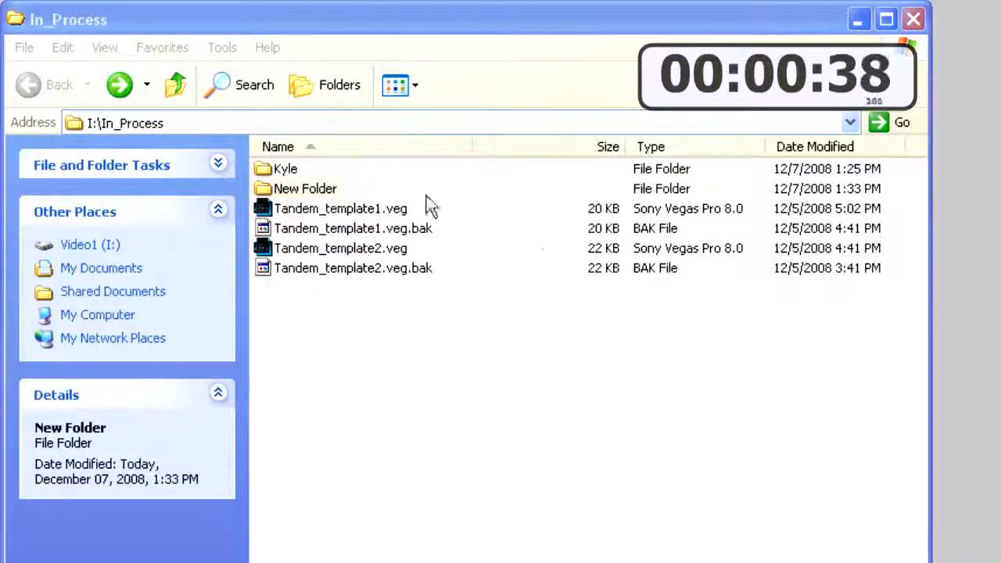
# Step: Rename the new folder inside In_Process to 'Danielle'
pyautogui.rightClick(304, 188)
pyautogui.write('Danielle')
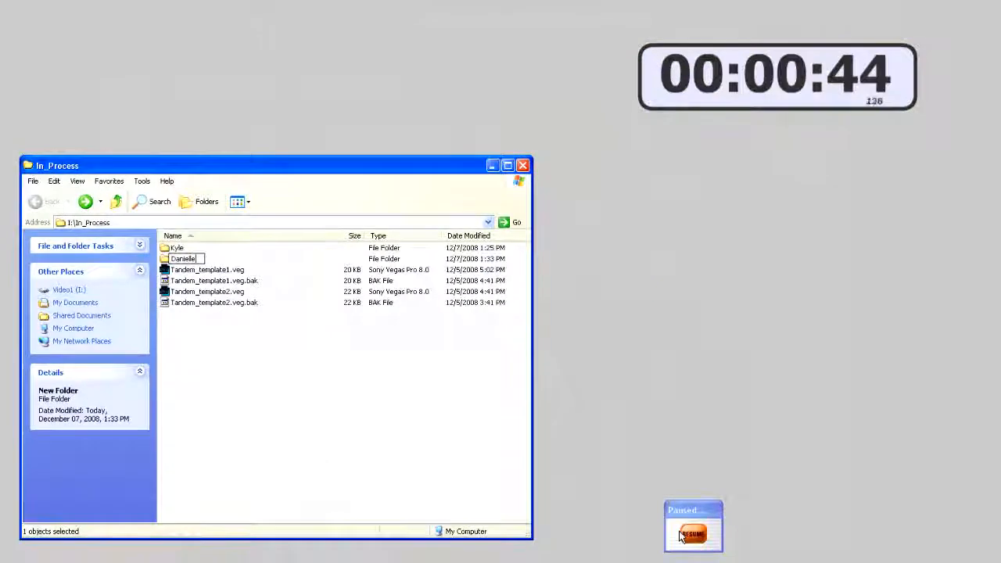
# Step: Add all nine MPG clips from the Danielle folder and build the project from the 03_widescreen03_tandem template
pyautogui.click(693, 533)
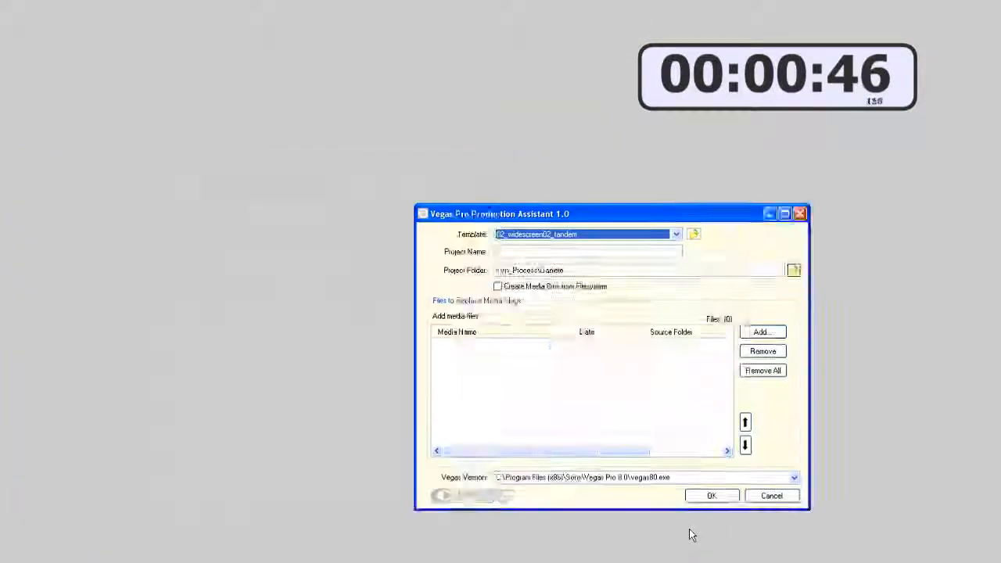
pyautogui.click(761, 332)
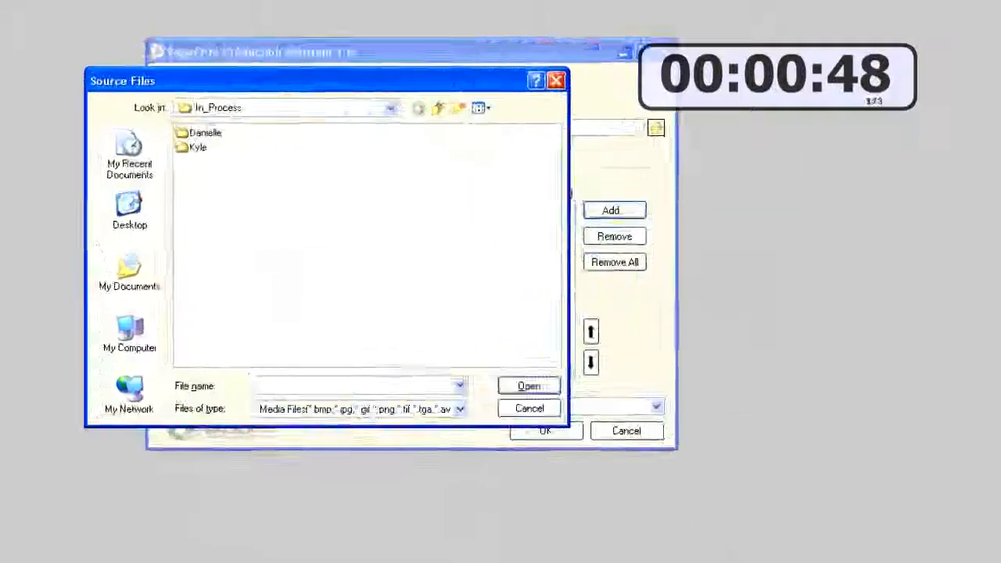
pyautogui.doubleClick(204, 131)
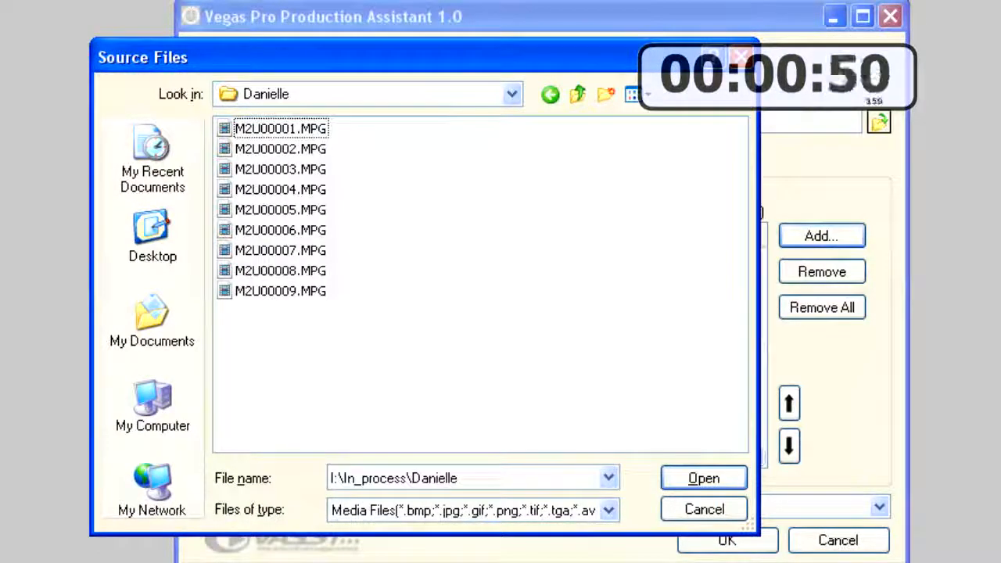
pyautogui.click(702, 479)
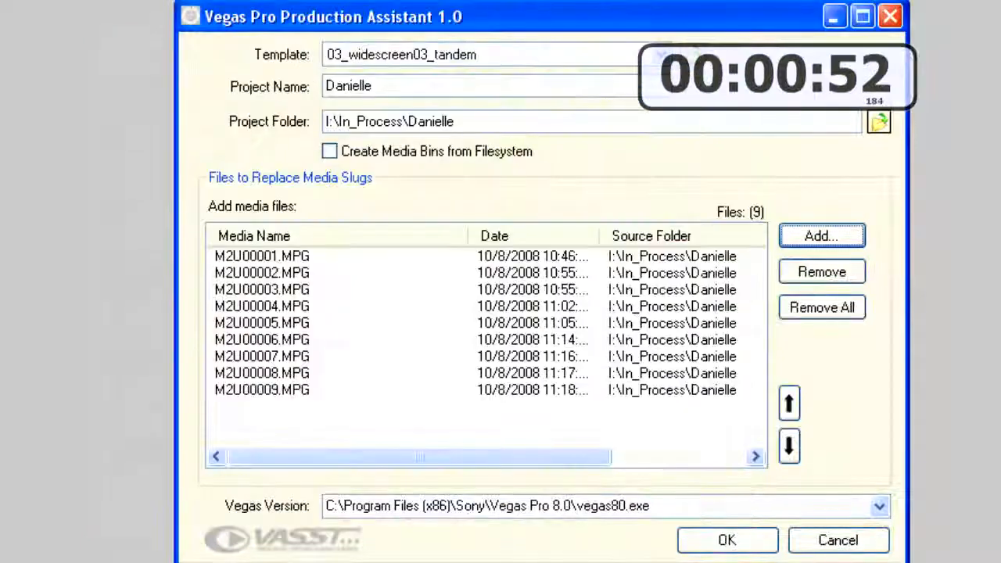
pyautogui.click(725, 540)
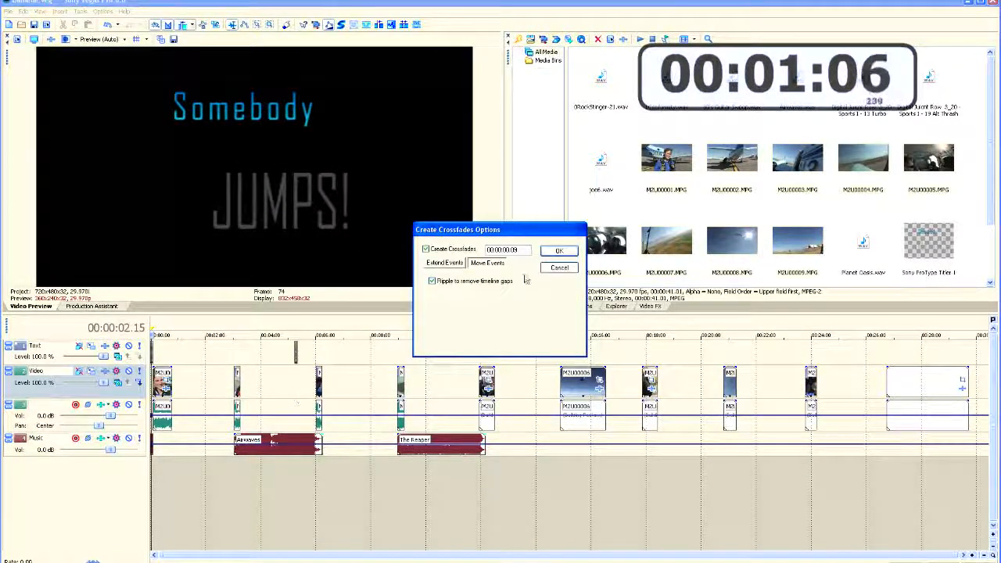
# Step: Confirm Create Crossfades Options with crossfades off and Ripple on, closing the timeline gaps
pyautogui.click(559, 250)
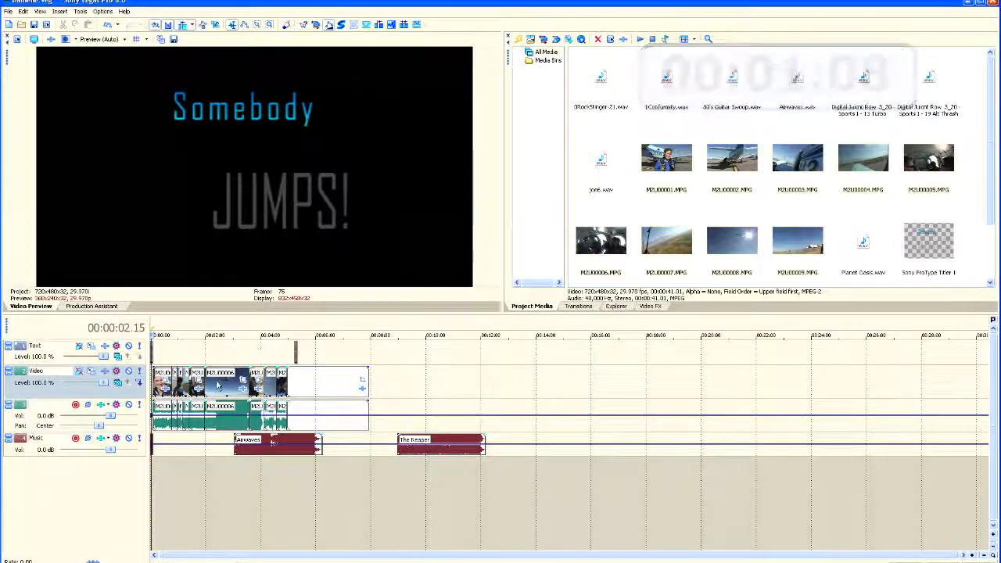